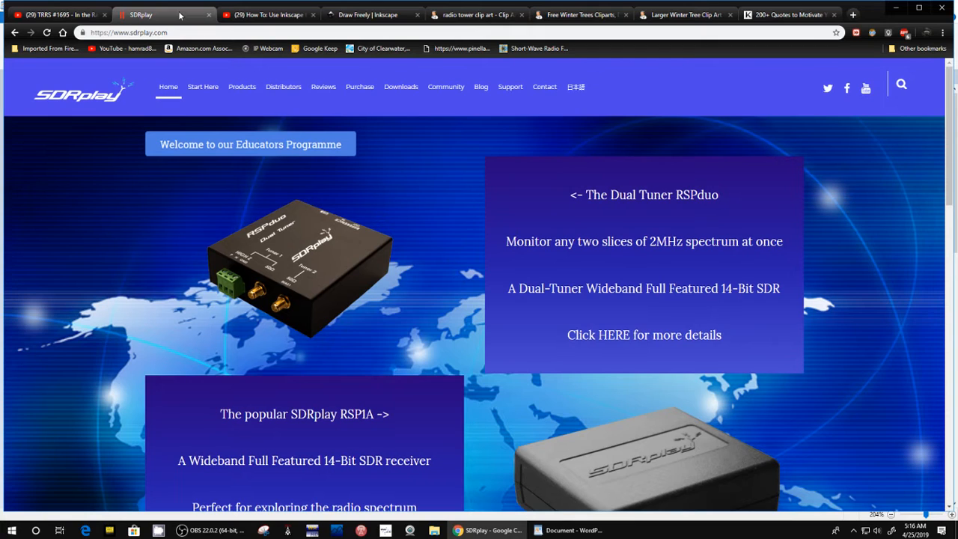
{"action": "mouse_move", "coordinate": [270, 363]}
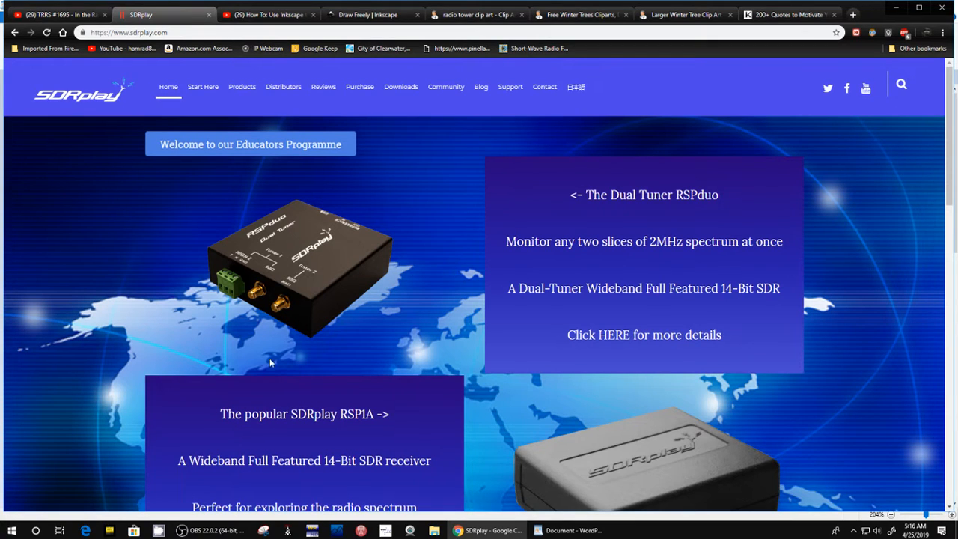
{"action": "mouse_move", "coordinate": [298, 262]}
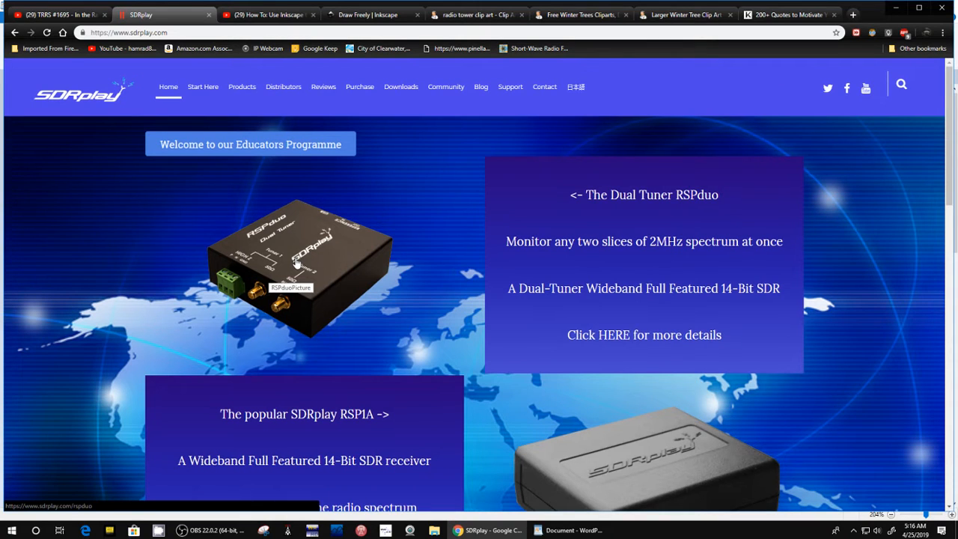
{"action": "mouse_move", "coordinate": [324, 261]}
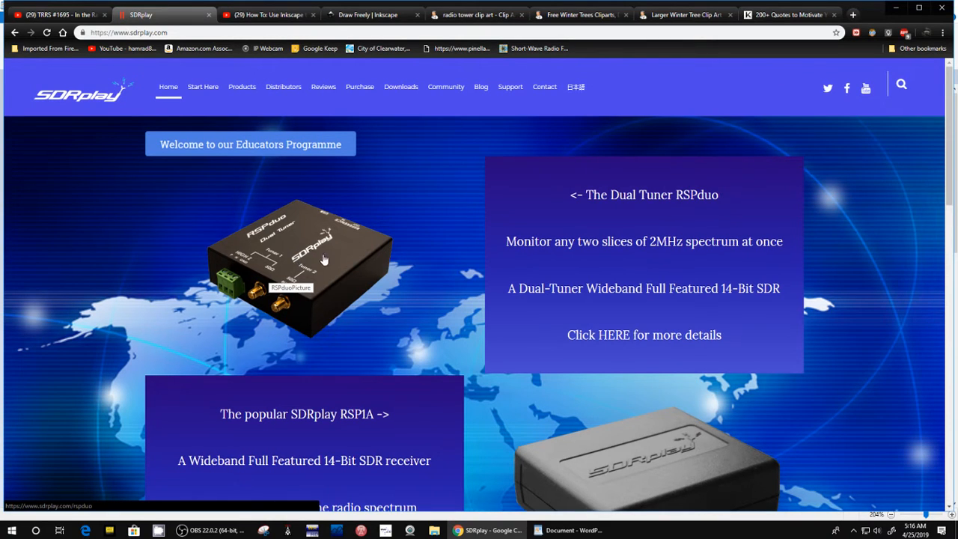
{"action": "mouse_move", "coordinate": [60, 15]}
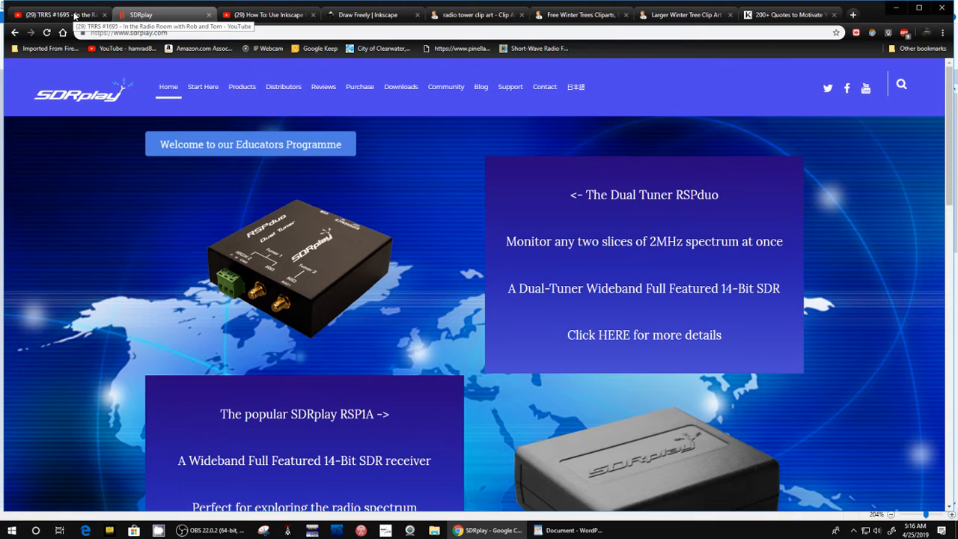
- Show the TRRS #1695 YouTube stream with SDRuno scanning beside the chat replay
{"action": "left_click", "coordinate": [59, 15]}
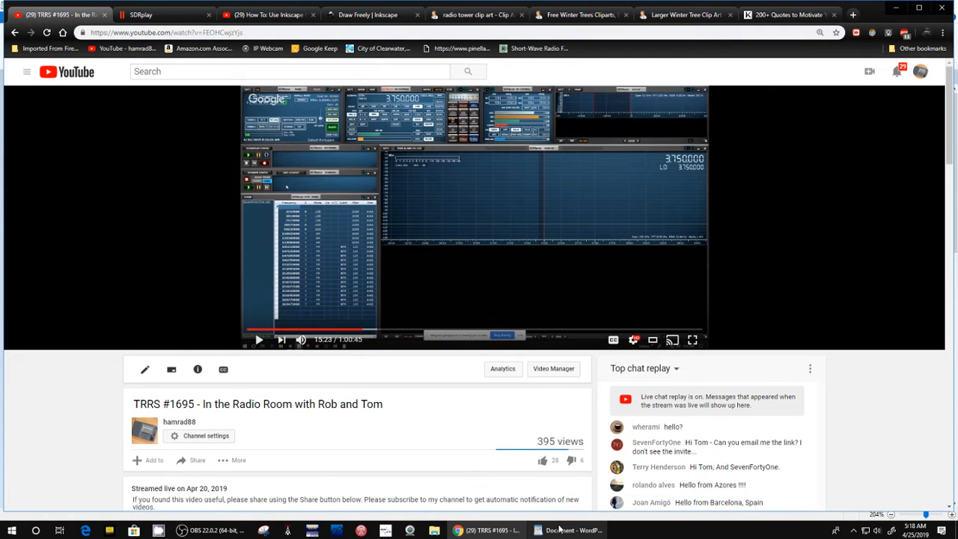
- Show the WordPad letter to Tom and Rob on SDRuno 1.31 lockout and range-scan issues
{"action": "left_click", "coordinate": [569, 530]}
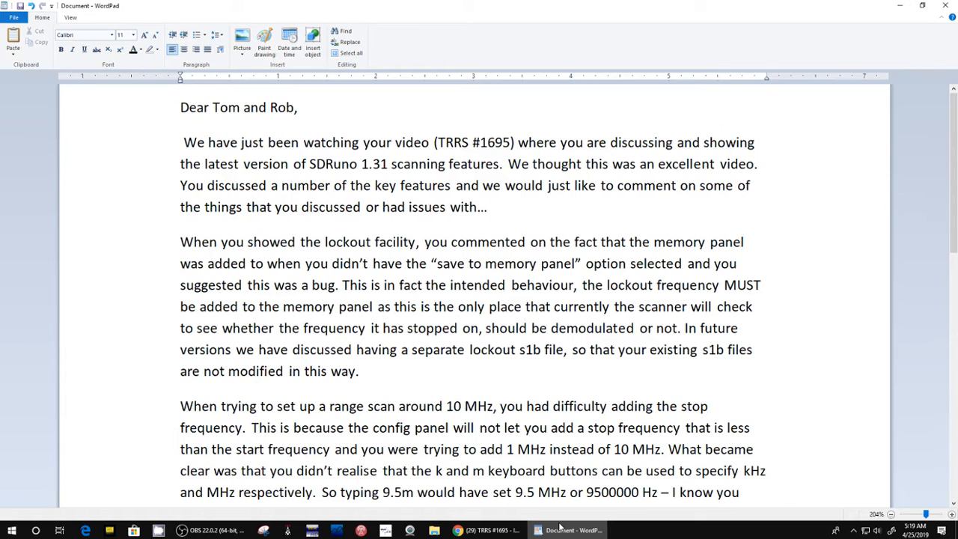
{"action": "scroll", "scroll_direction": "down", "scroll_amount": 3}
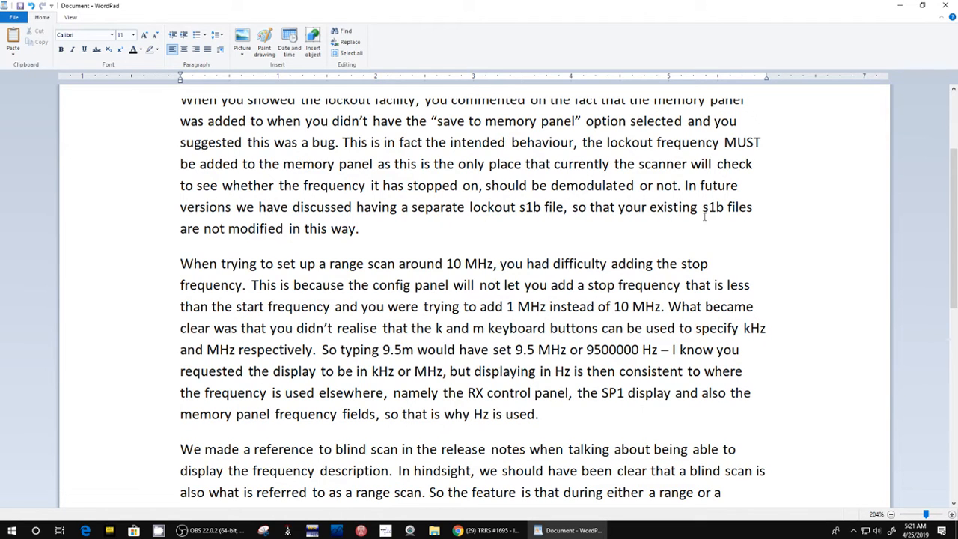
{"action": "scroll", "scroll_direction": "down", "scroll_amount": 3}
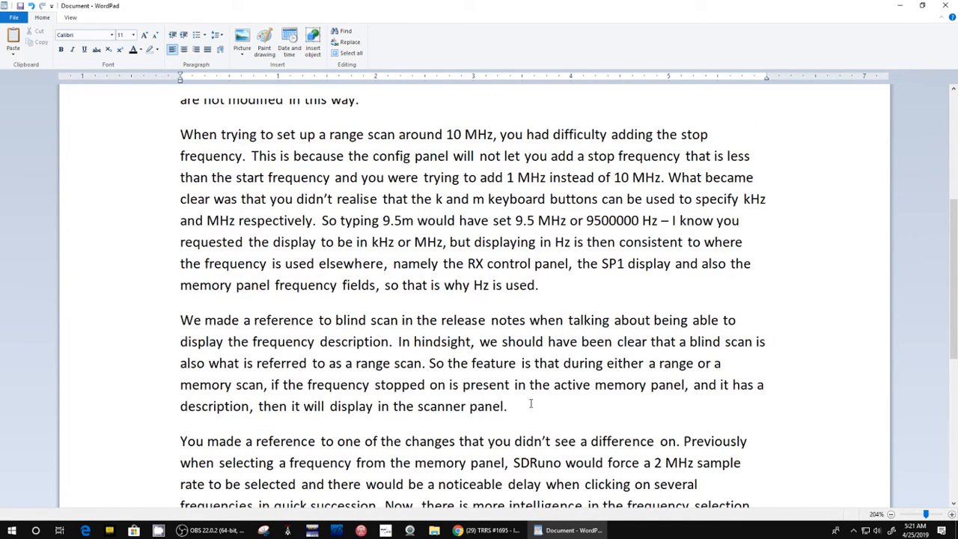
{"action": "scroll", "scroll_direction": "down", "scroll_amount": 3}
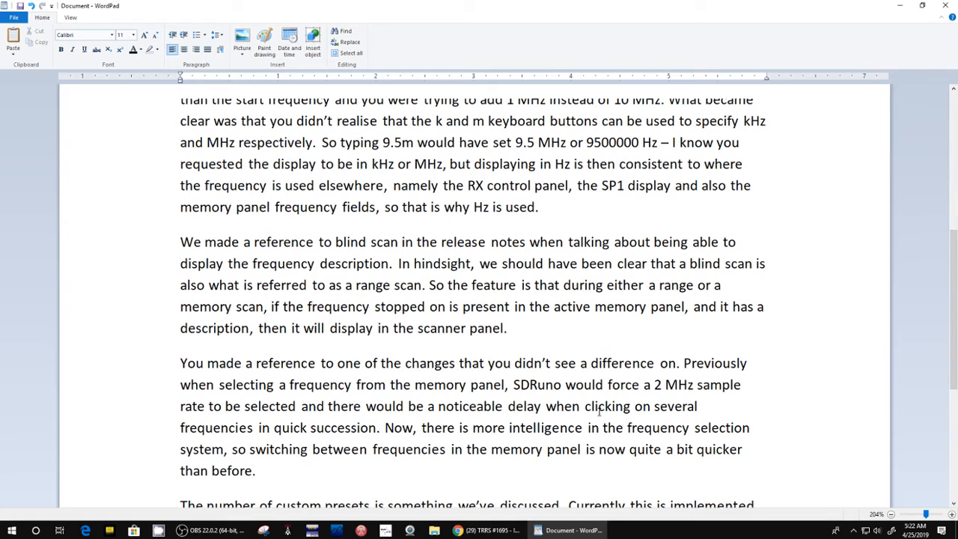
{"action": "scroll", "scroll_direction": "down", "scroll_amount": 3}
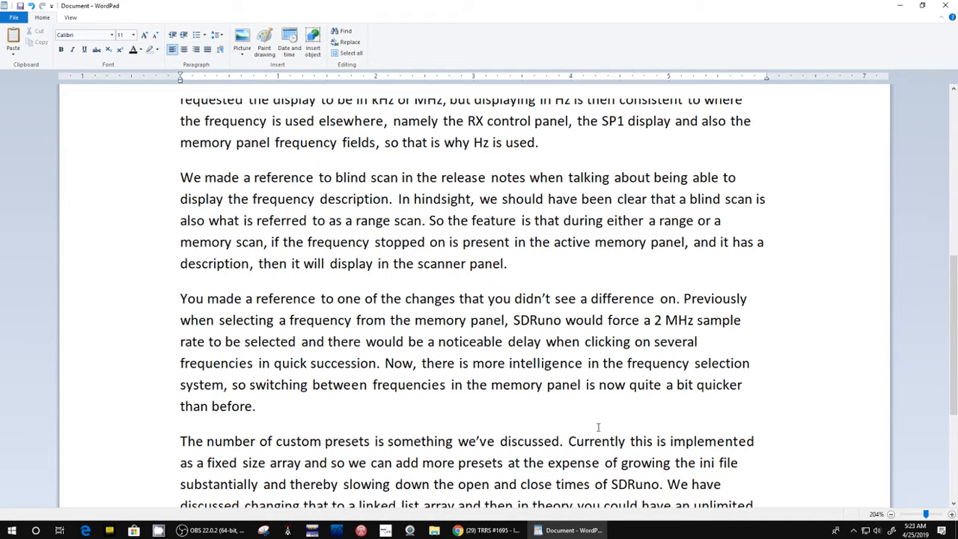
{"action": "scroll", "scroll_direction": "down", "scroll_amount": 3}
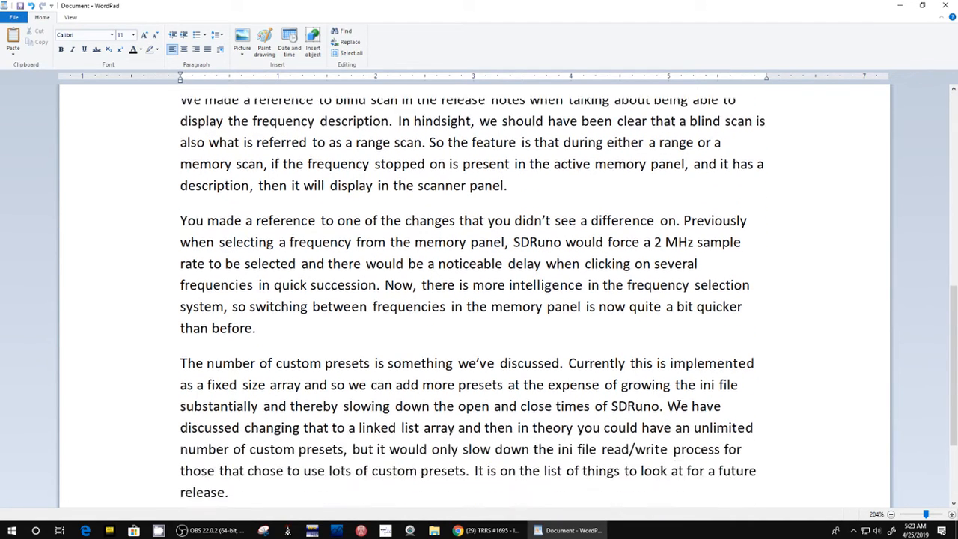
{"action": "scroll", "scroll_direction": "down", "scroll_amount": 3}
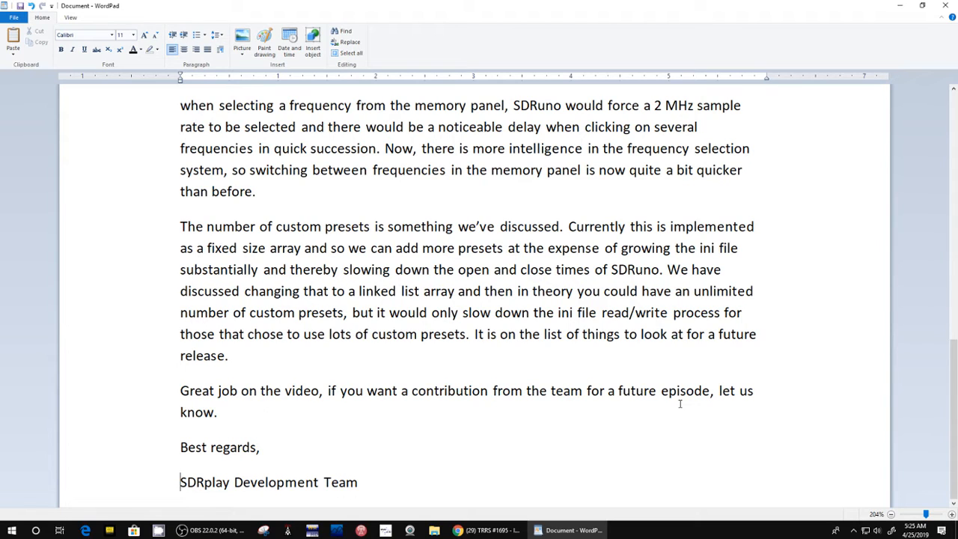
{"action": "mouse_move", "coordinate": [859, 262]}
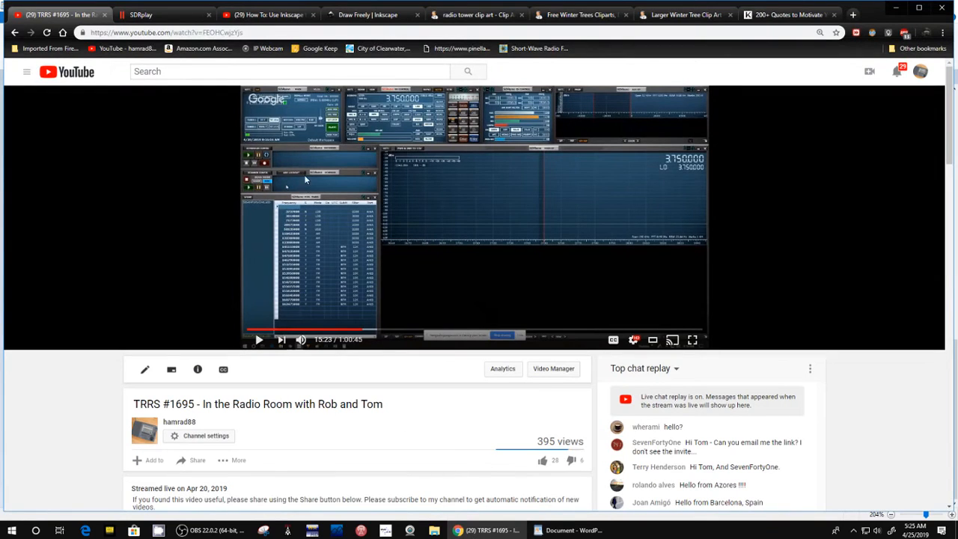
{"action": "mouse_move", "coordinate": [185, 183]}
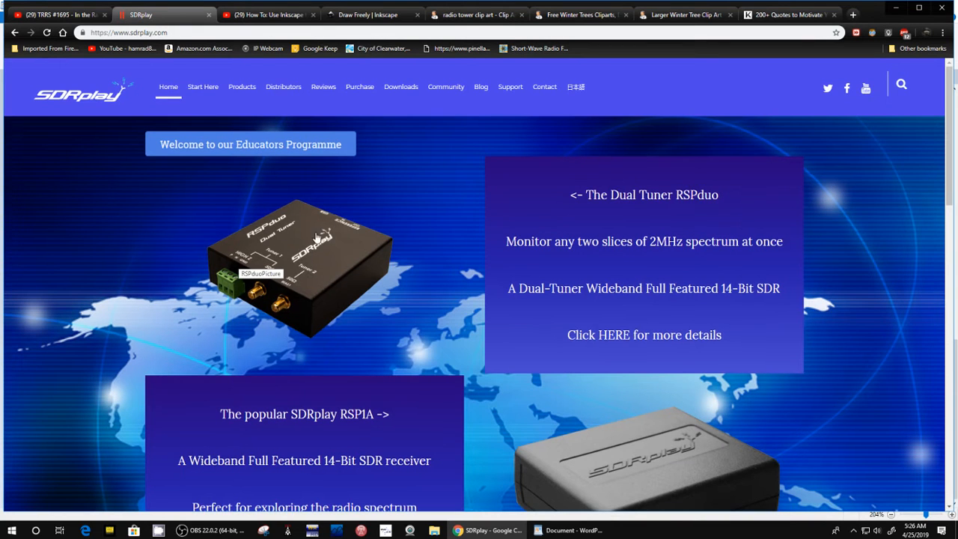
{"action": "mouse_move", "coordinate": [341, 271]}
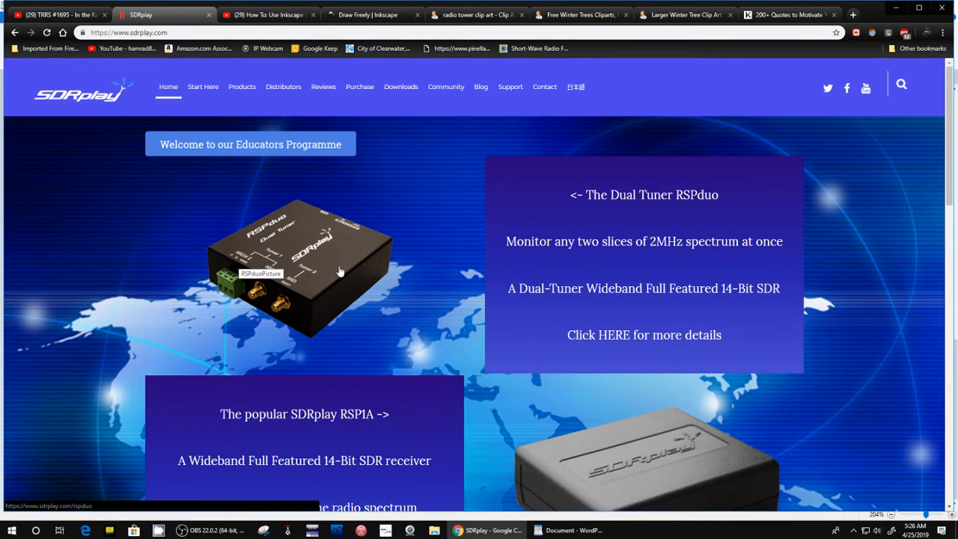